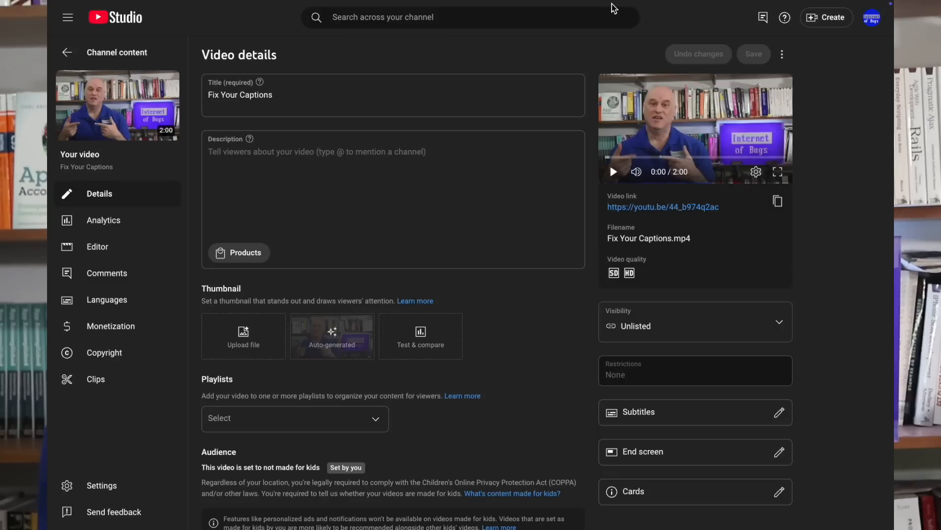
{"action": "mouse_move", "coordinate": [591, 368]}
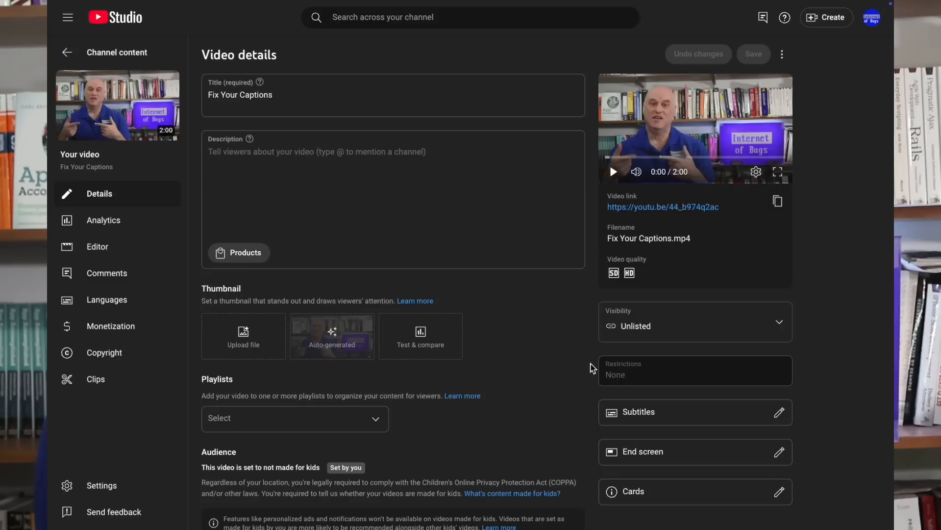
{"action": "mouse_move", "coordinate": [690, 422]}
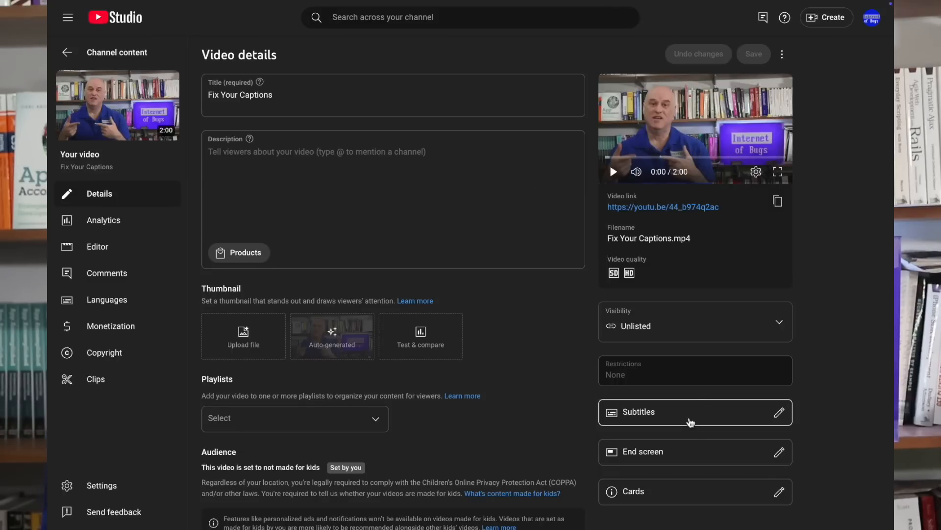
Open the English subtitle track for editing and bring up its Options menu
{"action": "left_click", "coordinate": [691, 411]}
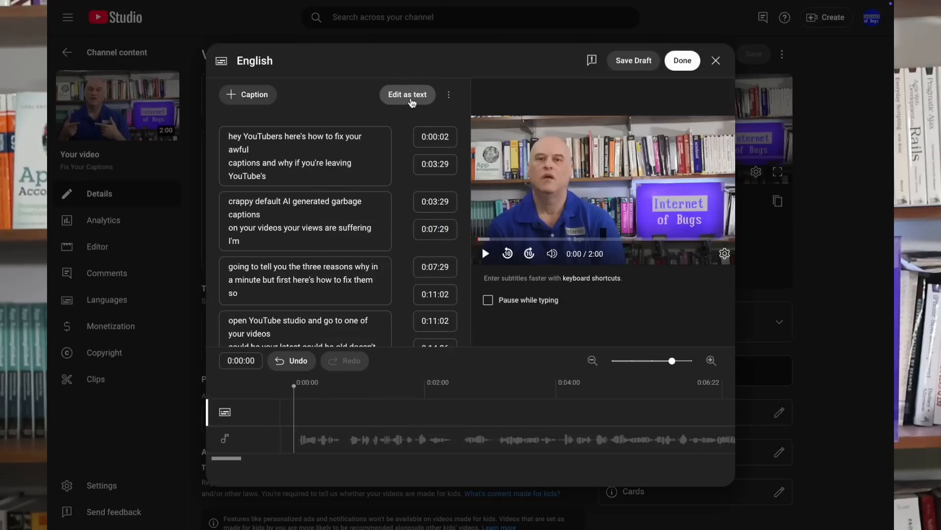
{"action": "mouse_move", "coordinate": [448, 94]}
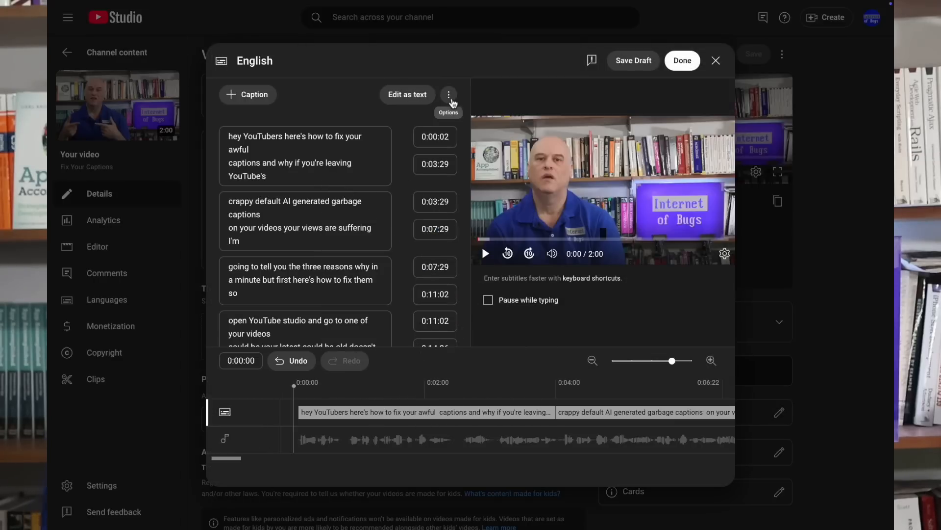
{"action": "left_click", "coordinate": [448, 94]}
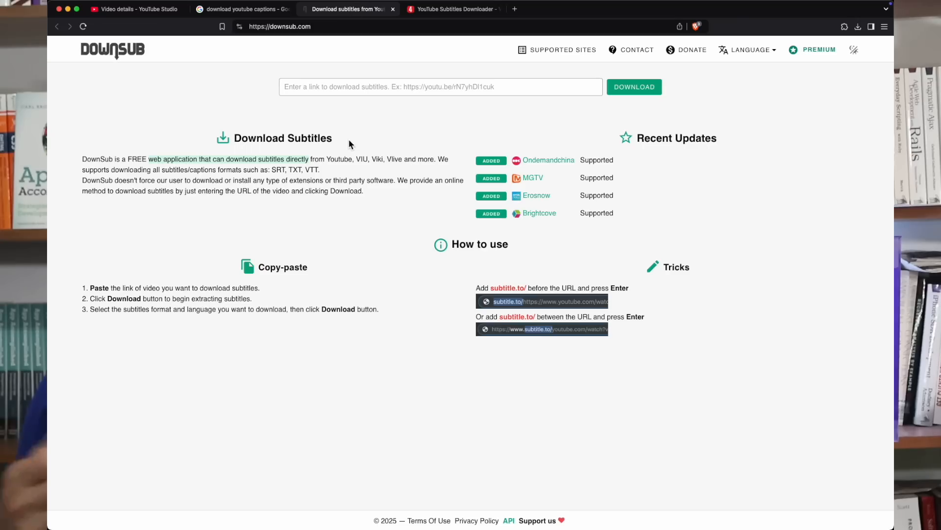
Fetch the video's English (auto-generated) captions on DownSub and save them as SRT to Downloads
{"action": "left_click", "coordinate": [634, 86]}
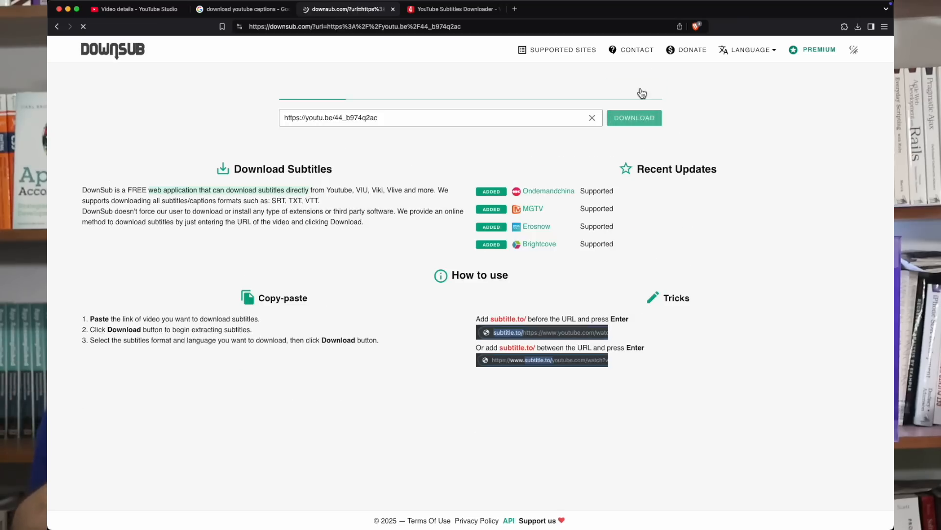
{"action": "left_click", "coordinate": [635, 117]}
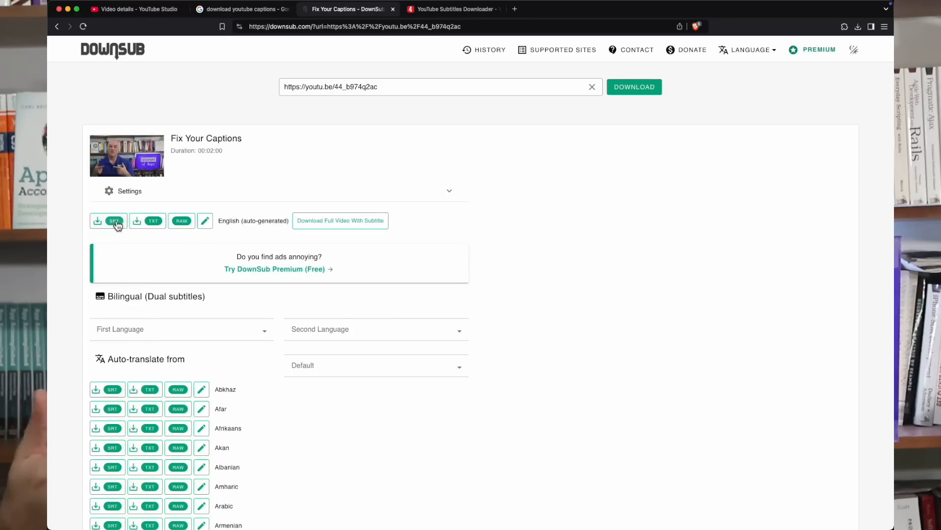
{"action": "left_click", "coordinate": [113, 221]}
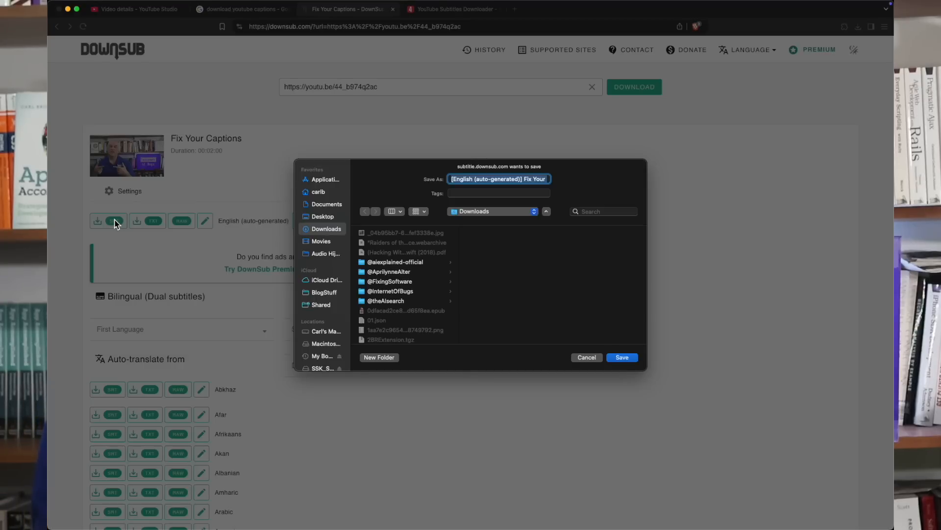
{"action": "left_click", "coordinate": [622, 357]}
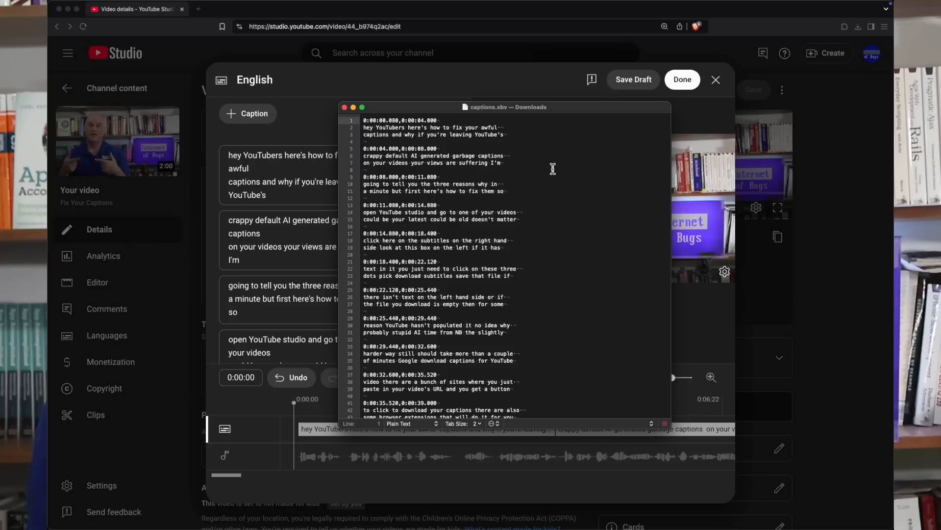
{"action": "mouse_move", "coordinate": [370, 131]}
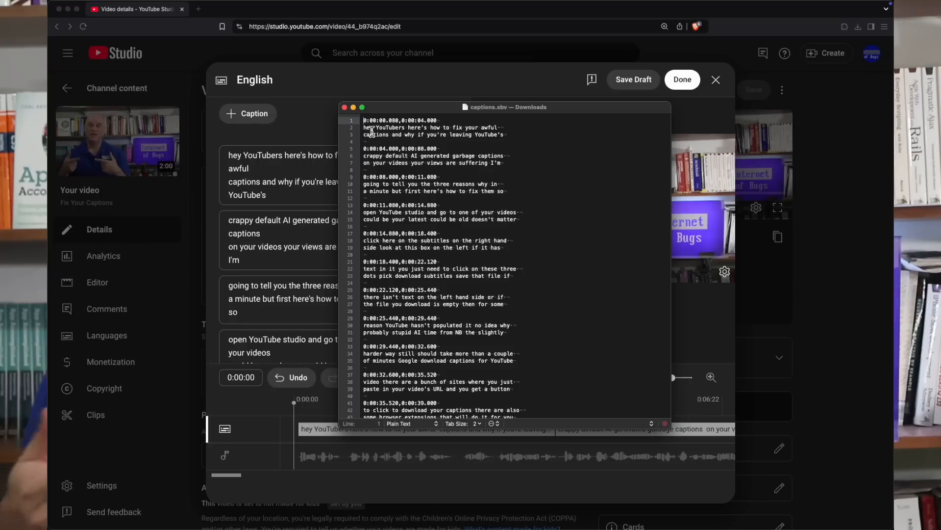
Capitalise 'Hey' and change 'why if' to 'why, If' in captions.sbv, then return to the subtitle editor
{"action": "left_click", "coordinate": [366, 127]}
{"action": "type", "text": "H"}
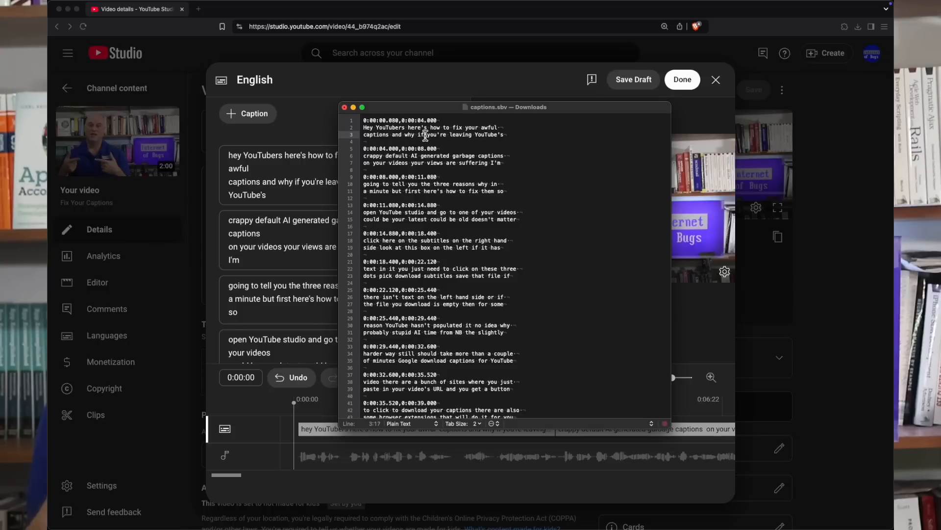
{"action": "left_click", "coordinate": [426, 134]}
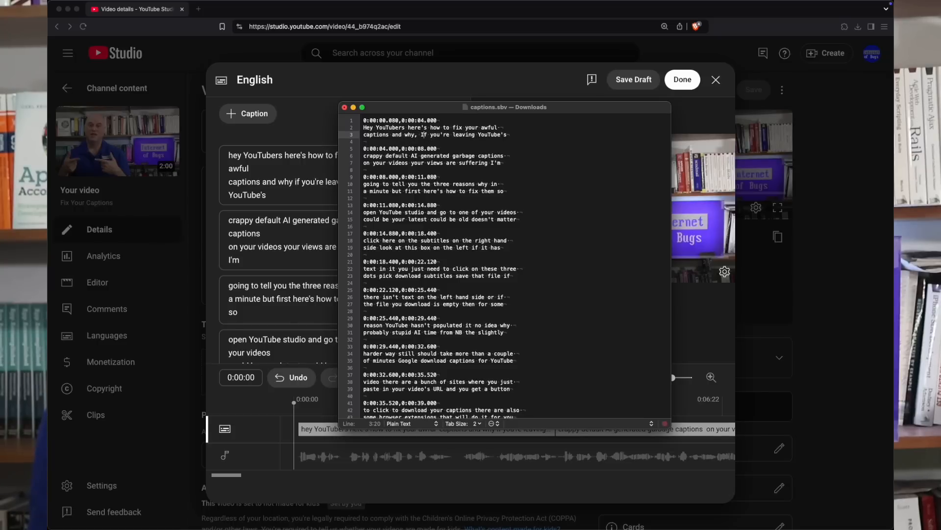
{"action": "mouse_move", "coordinate": [530, 160]}
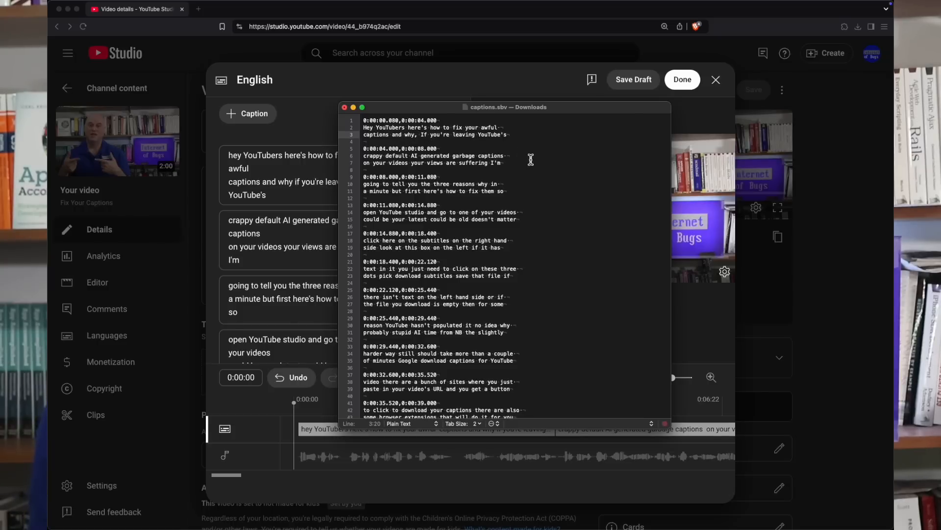
{"action": "left_click", "coordinate": [344, 107]}
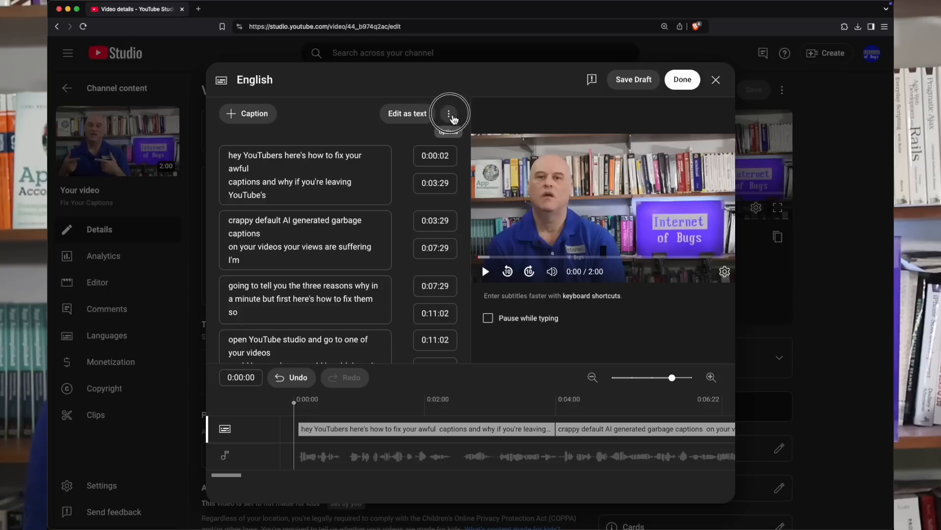
Upload captions.sbv with timing and publish the corrected English subtitles via Done
{"action": "left_click", "coordinate": [449, 114]}
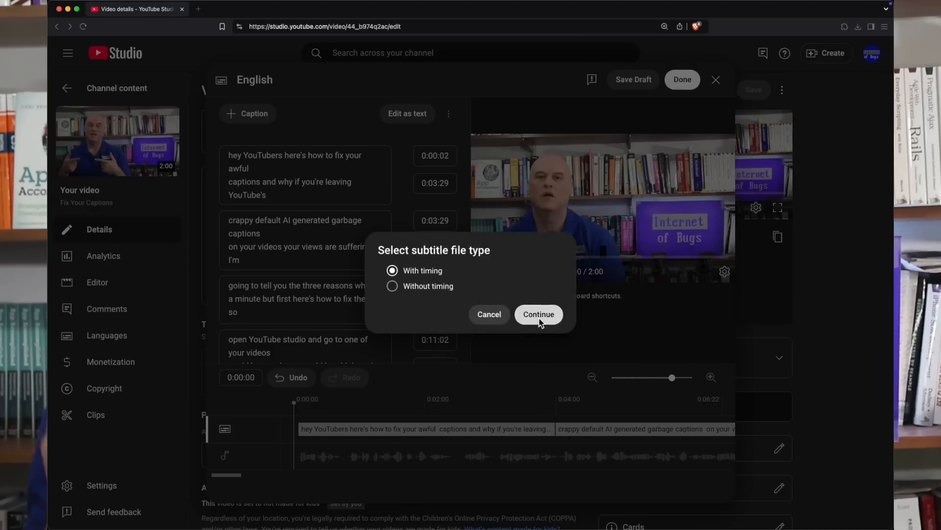
{"action": "left_click", "coordinate": [538, 313]}
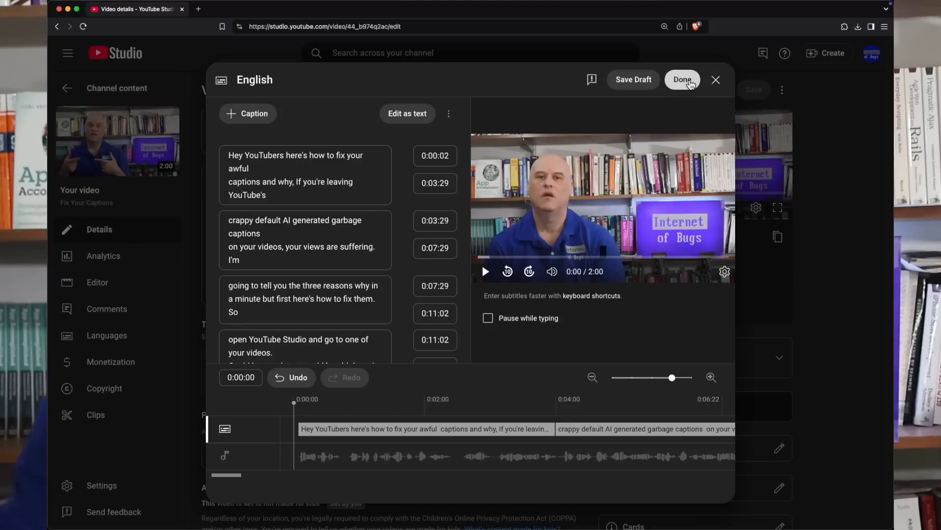
{"action": "left_click", "coordinate": [682, 80]}
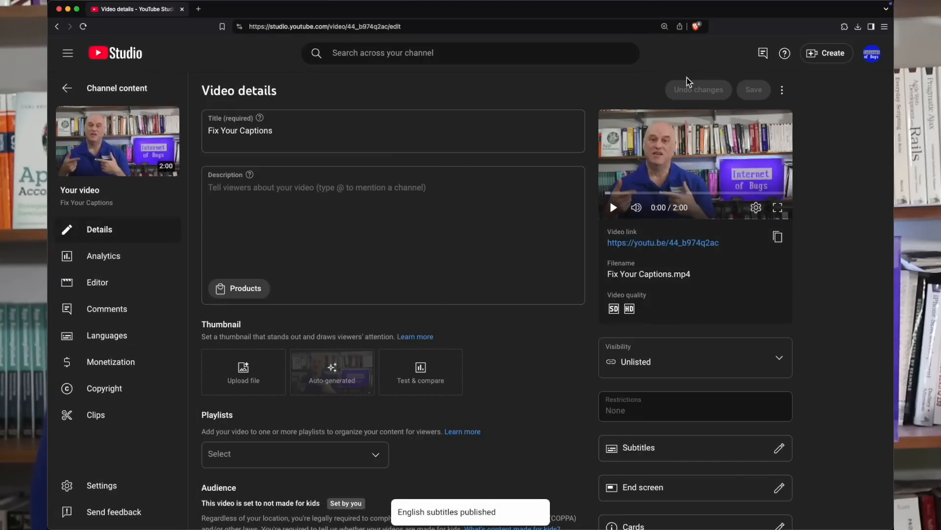